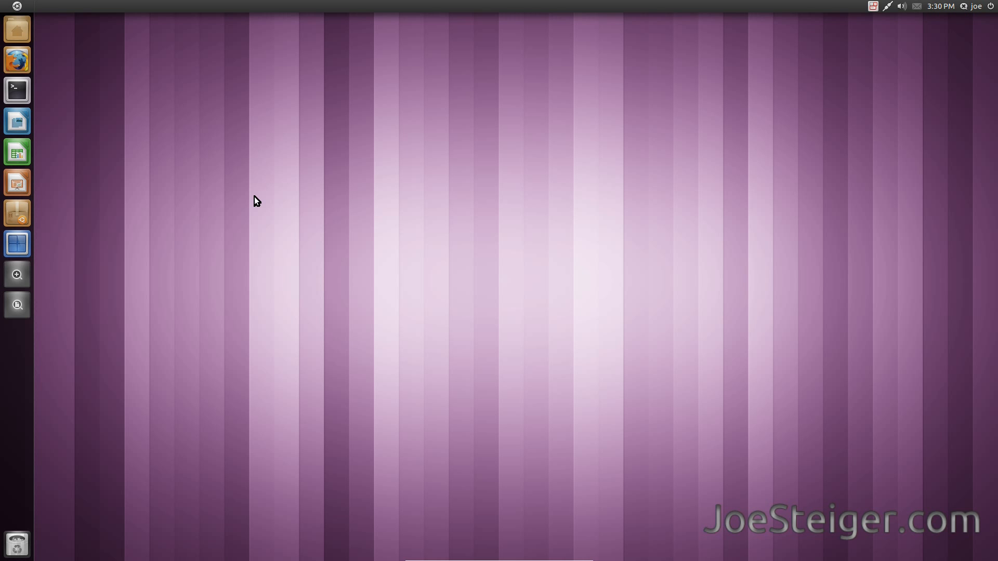
pyautogui.moveTo(18, 91)
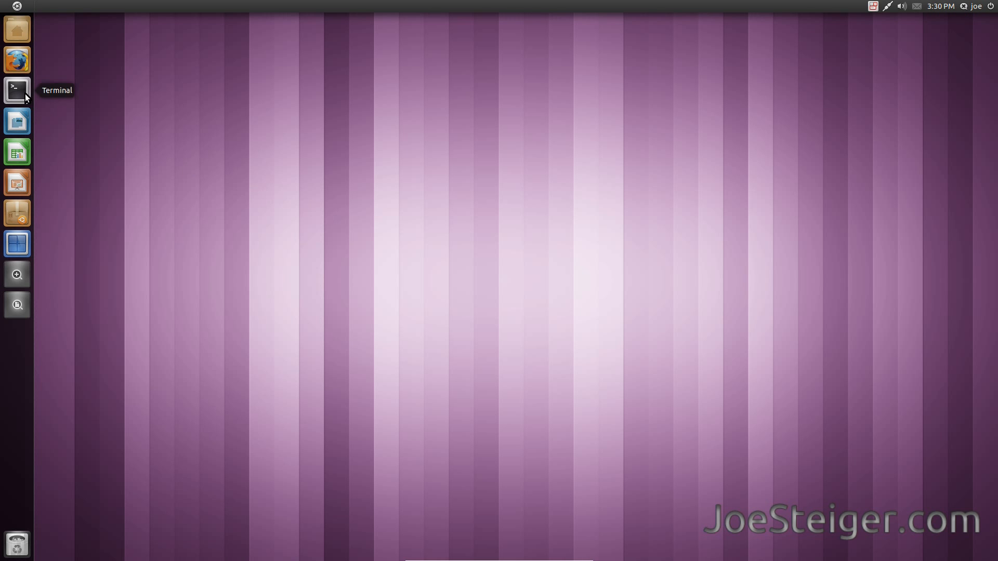
# Step: Run sudo add-apt-repository ppa:gnome3-team/gnome3 and authorise it with the sudo password
pyautogui.click(16, 89)
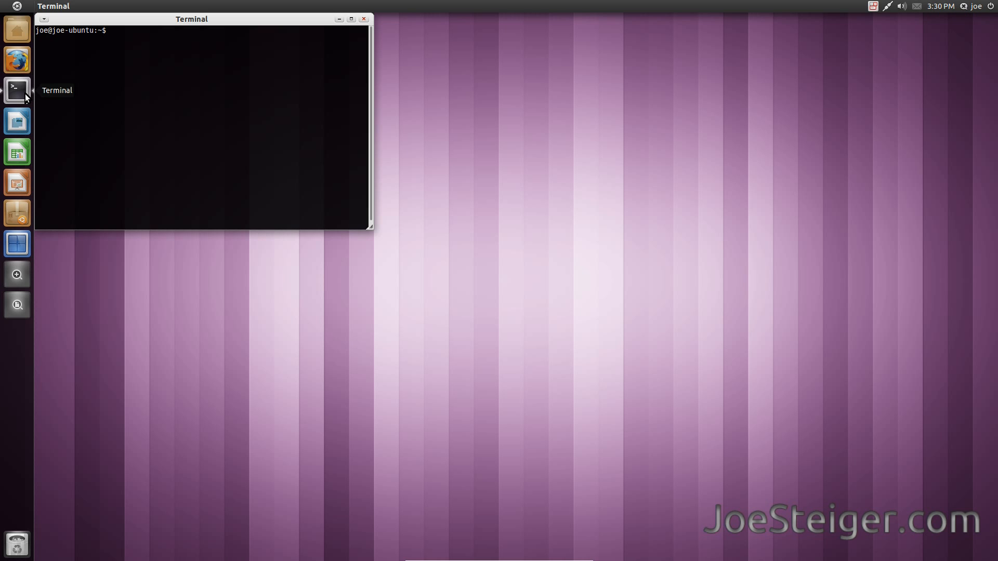
pyautogui.write('sud')
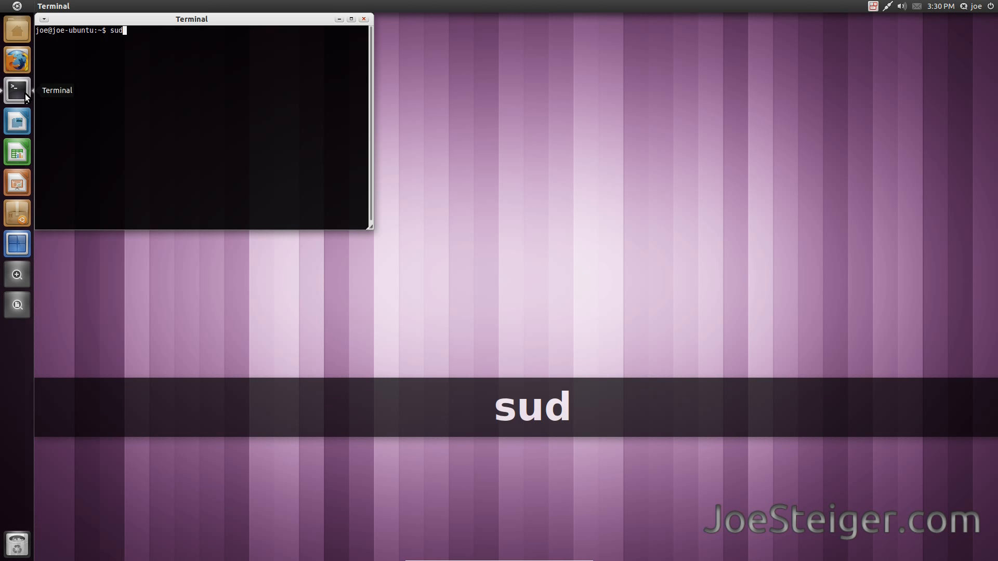
pyautogui.write('o add-a')
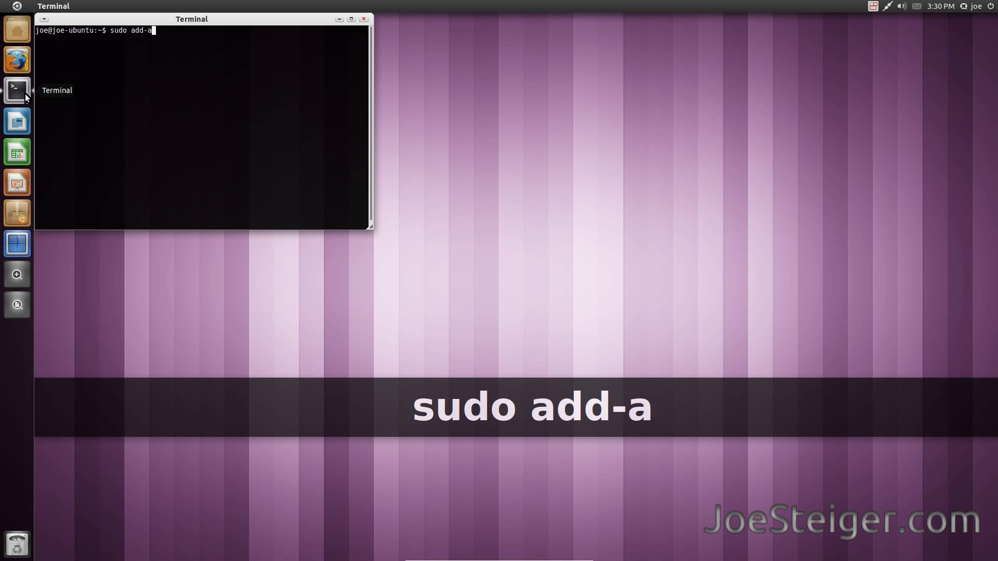
pyautogui.write('pt-rep')
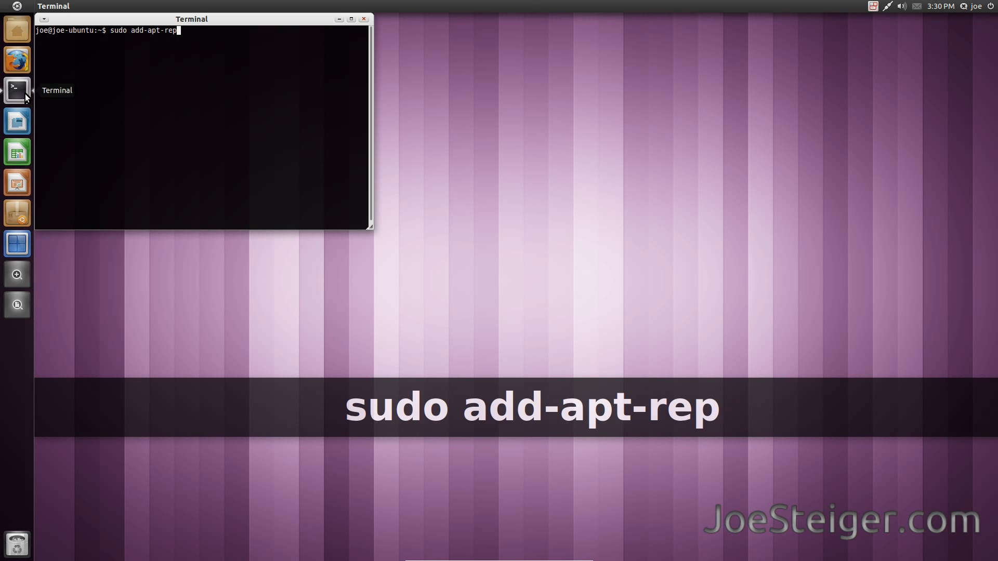
pyautogui.write('osit')
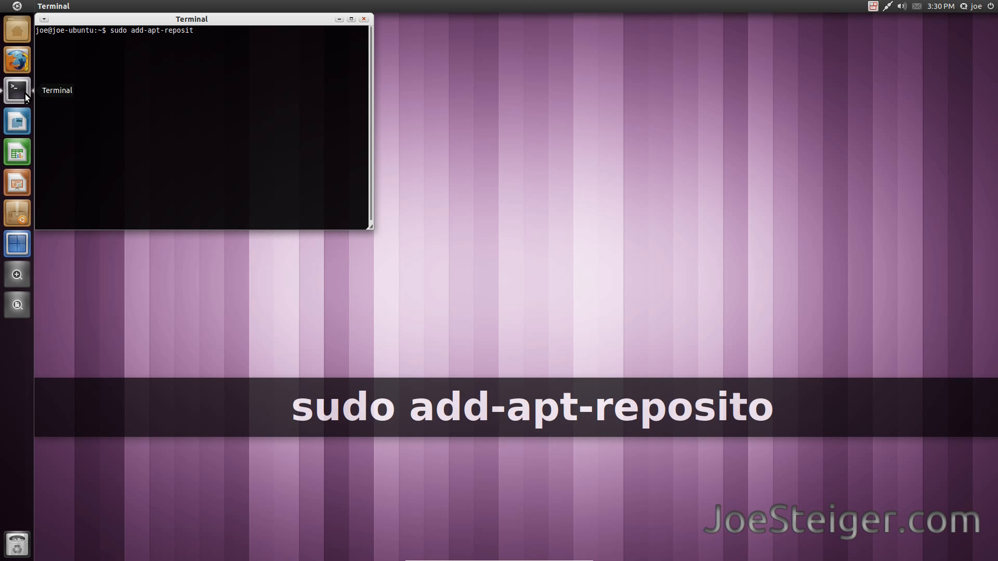
pyautogui.write('ry')
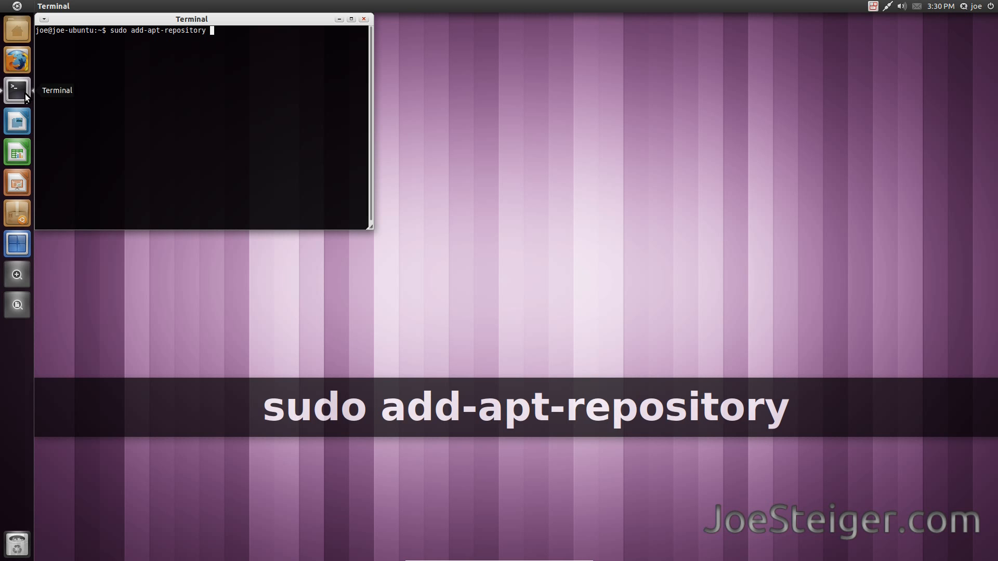
pyautogui.write('ppa:')
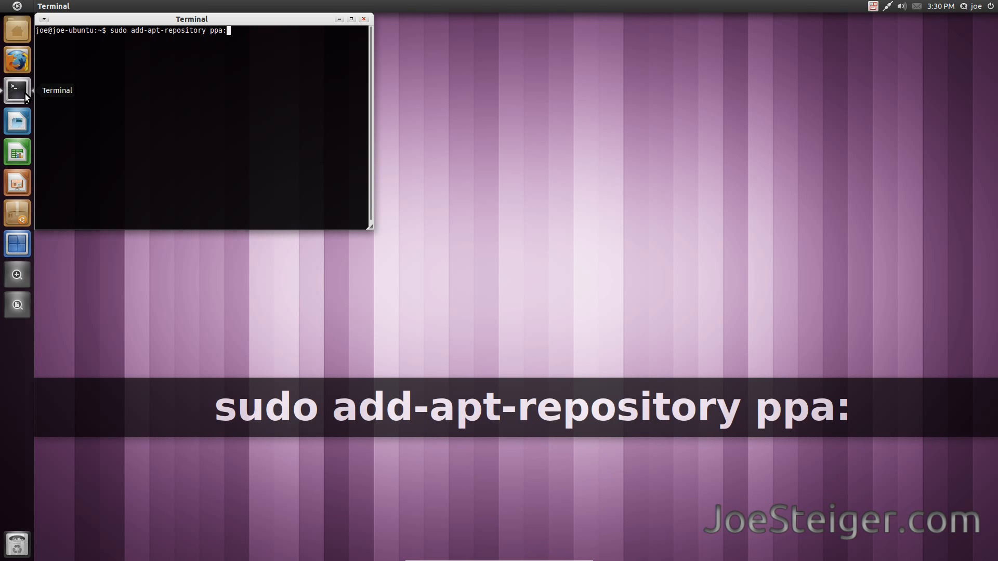
pyautogui.write('gnome')
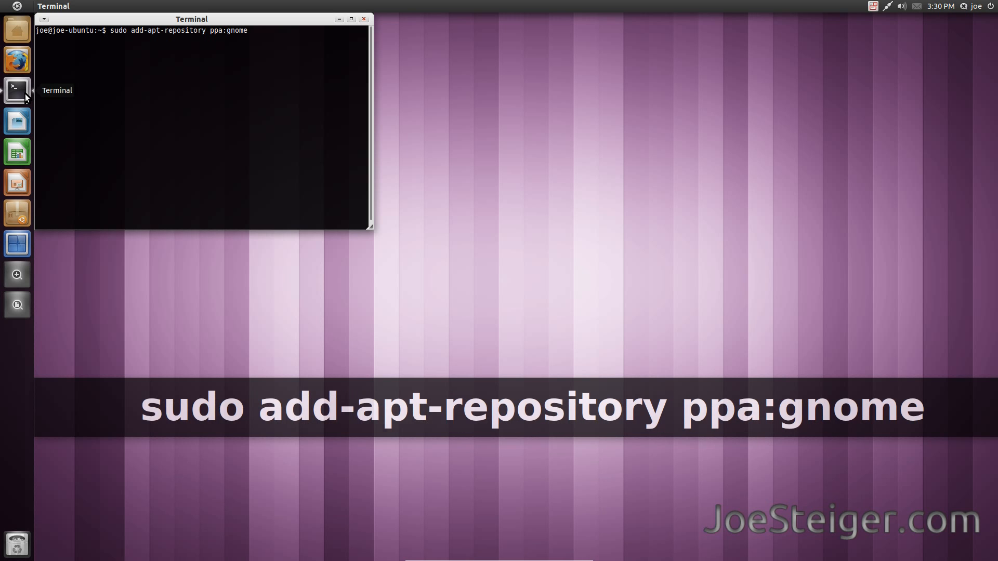
pyautogui.write('3-team')
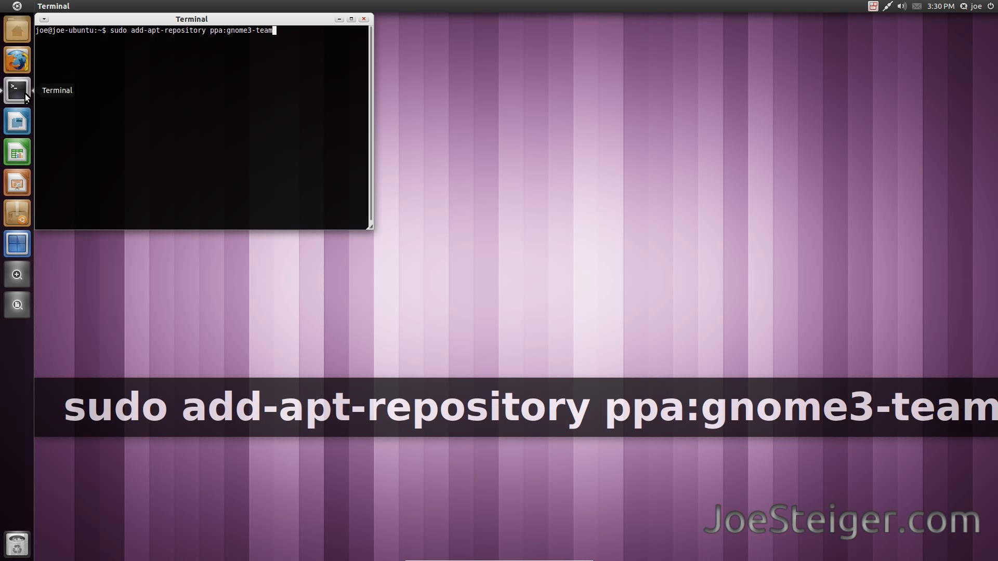
pyautogui.write('/gnome')
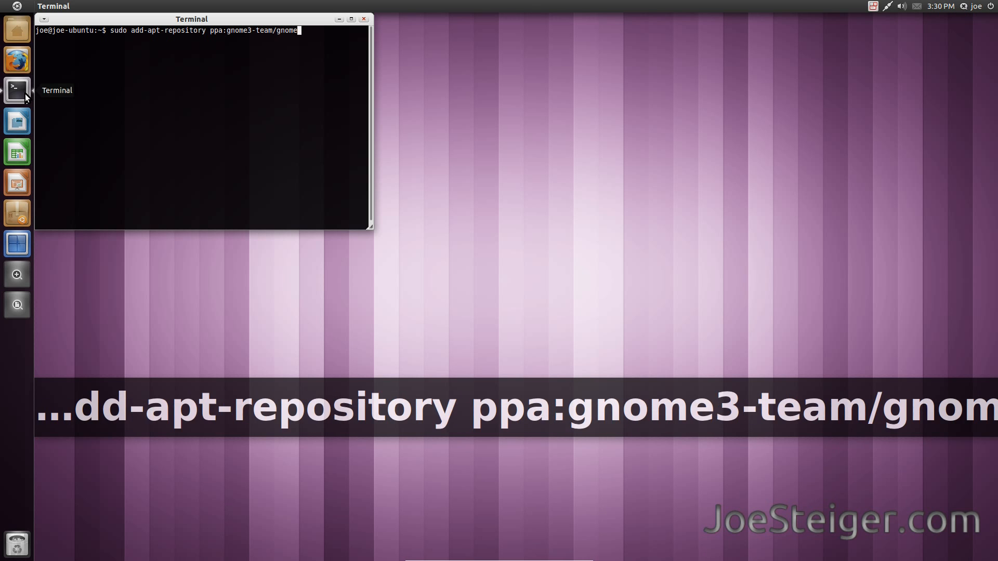
pyautogui.press('Return')
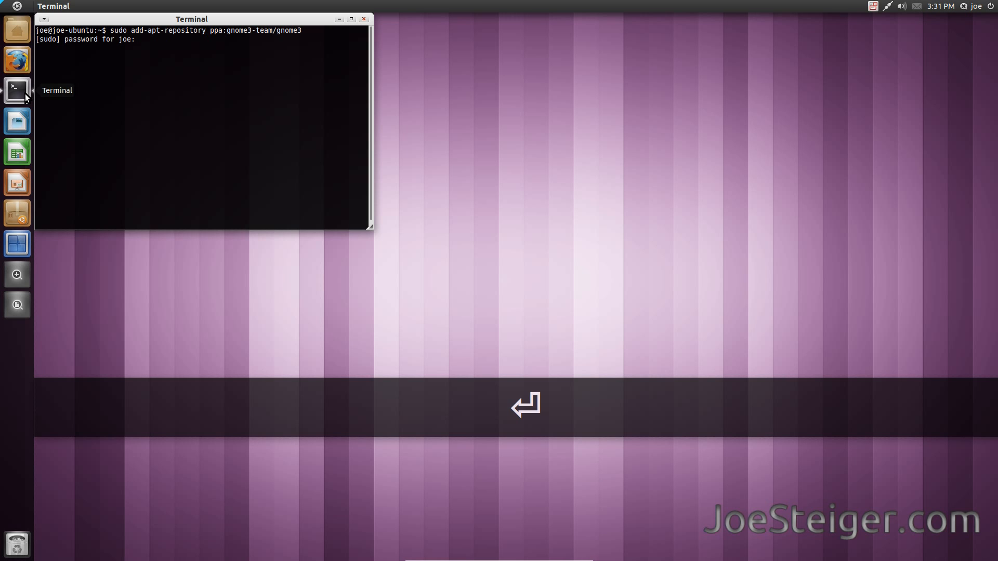
pyautogui.press('Return')
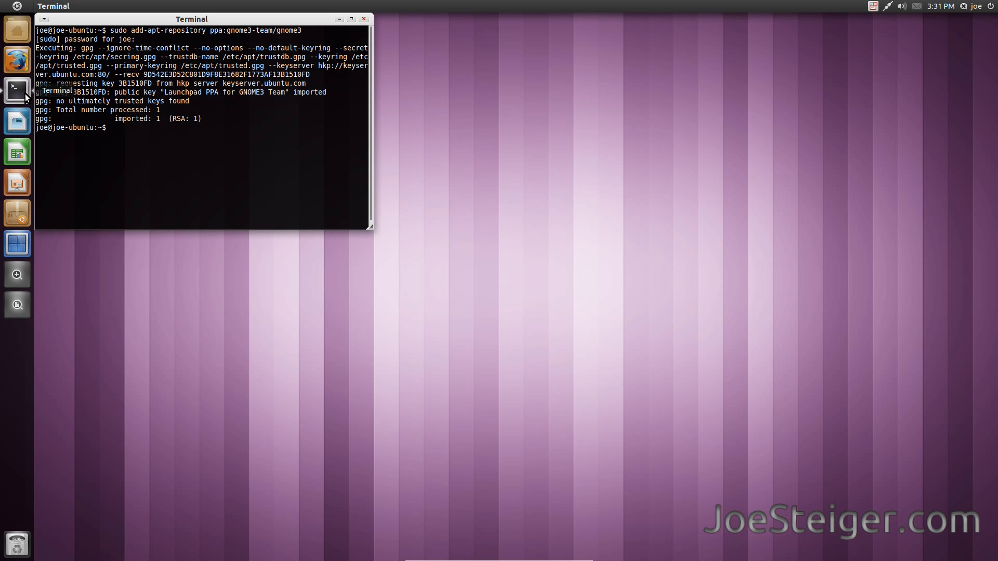
# Step: Run sudo apt-get update to fetch package lists including the new GNOME3 PPA
pyautogui.write('sudo')
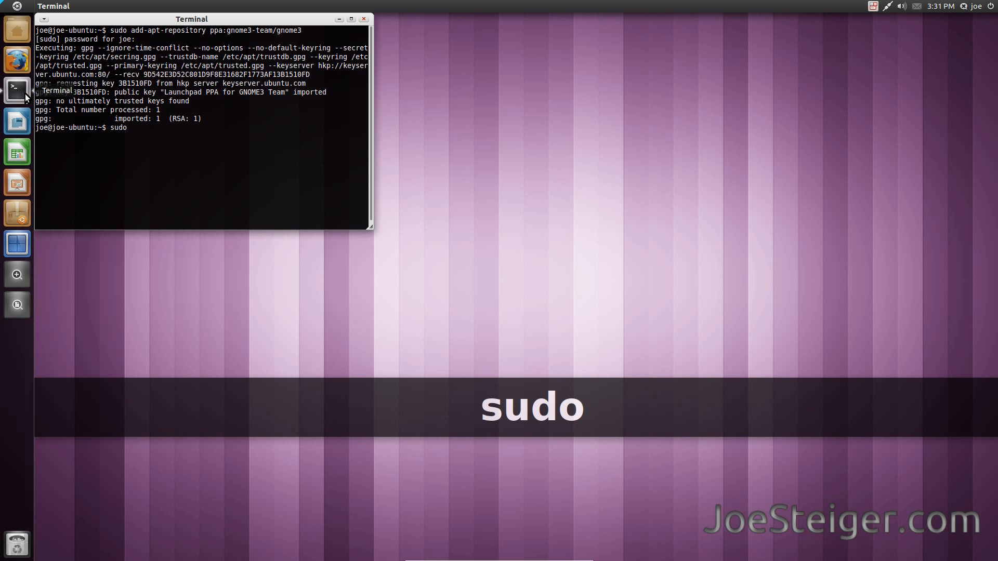
pyautogui.write('apt-get')
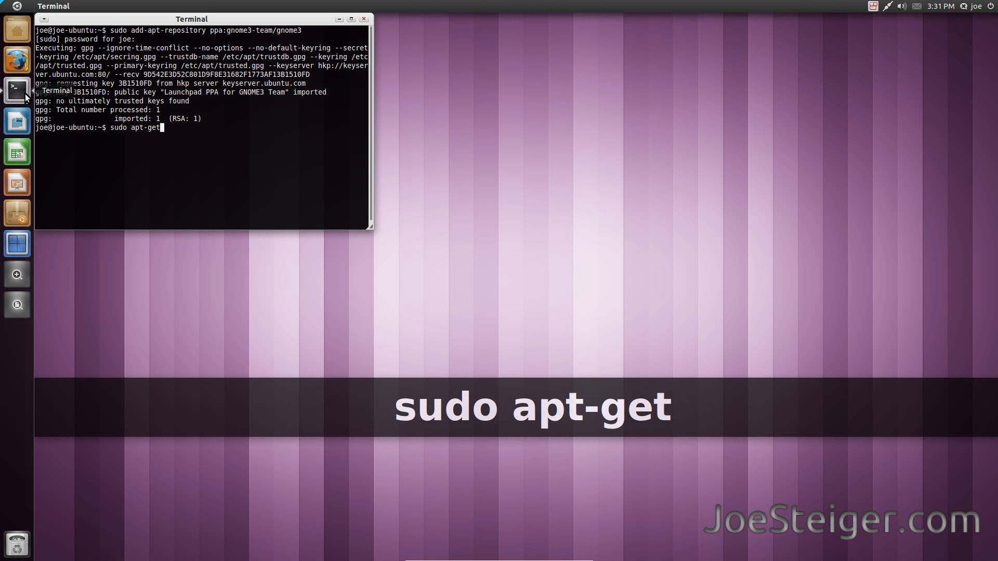
pyautogui.write('update')
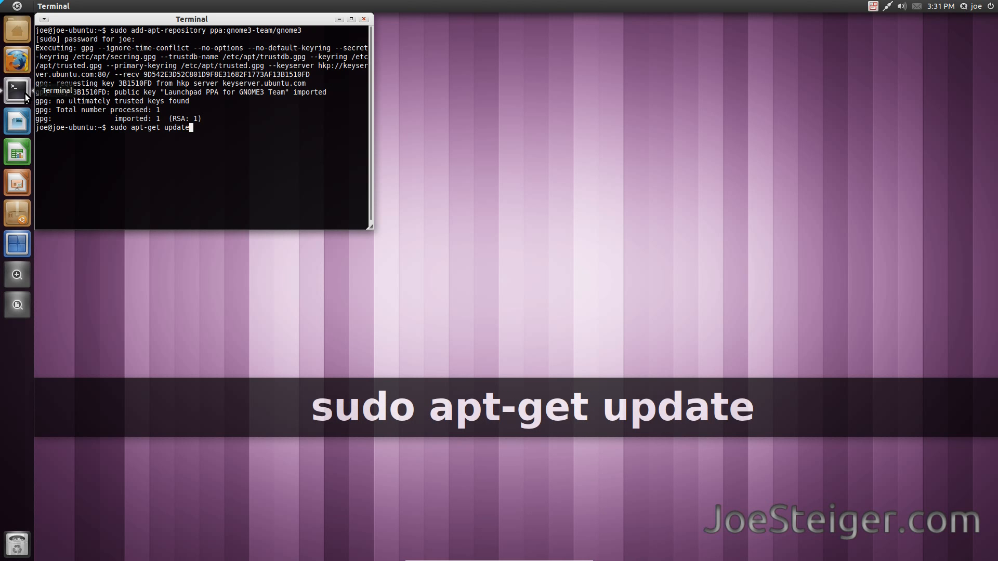
pyautogui.press('Return')
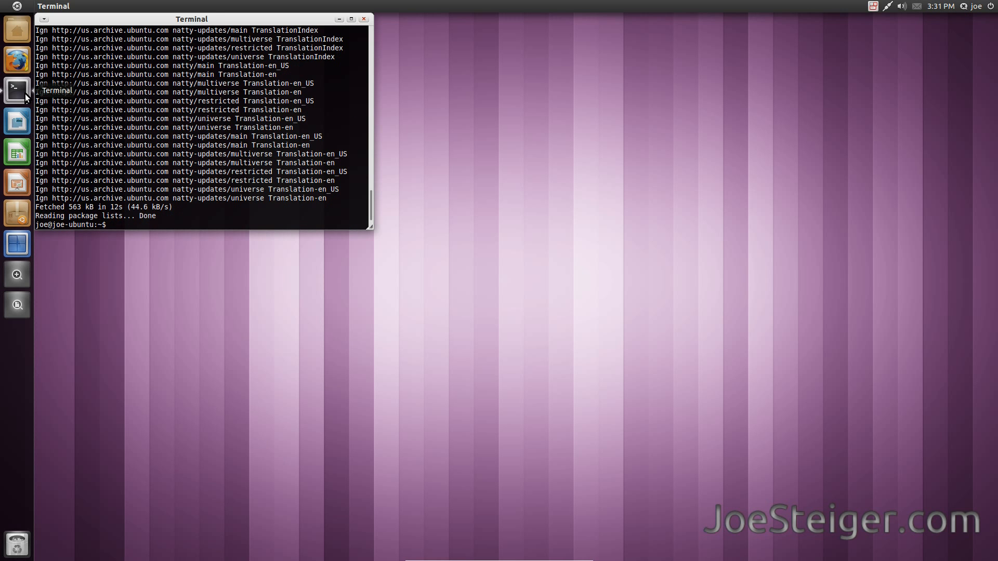
# Step: Run sudo apt-get dist-upgrade and answer y to upgrade 147 and install 61 new packages
pyautogui.write('sudo')
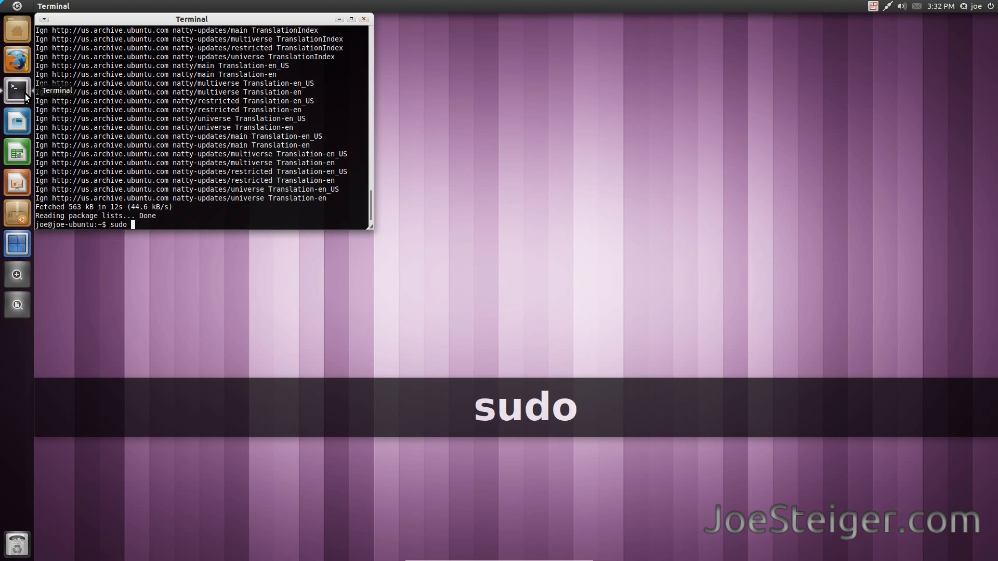
pyautogui.write('apt-get')
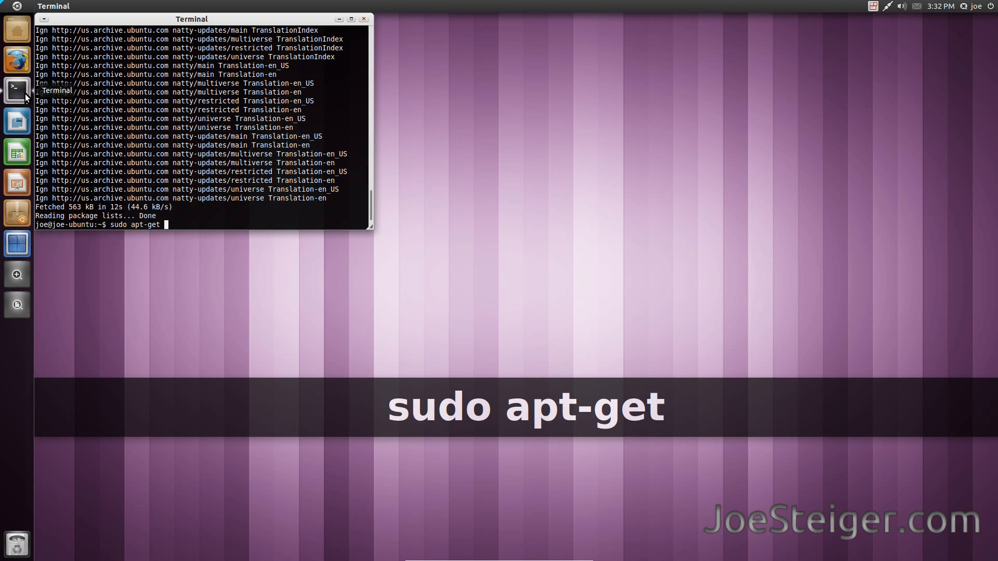
pyautogui.write('dist-up')
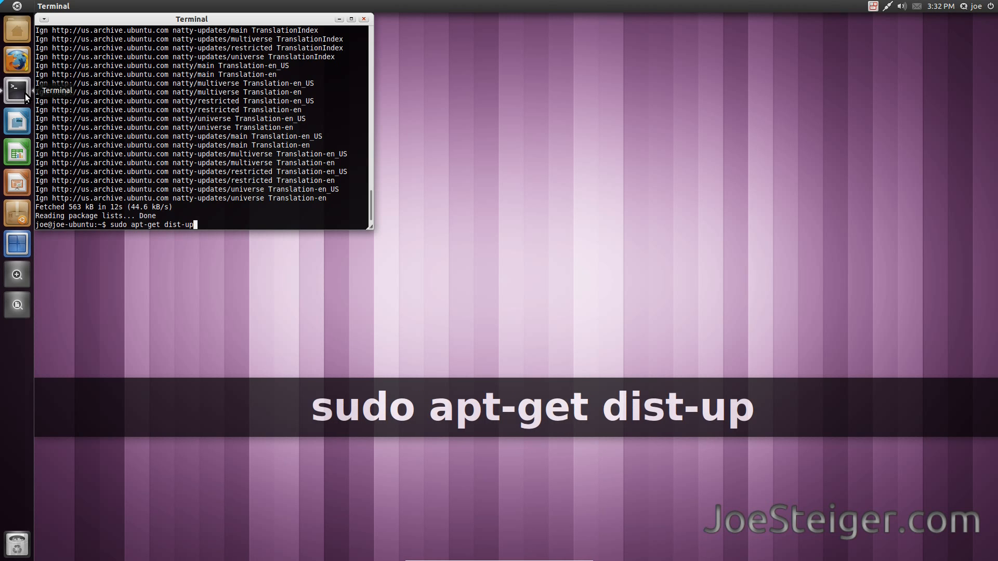
pyautogui.write('rade')
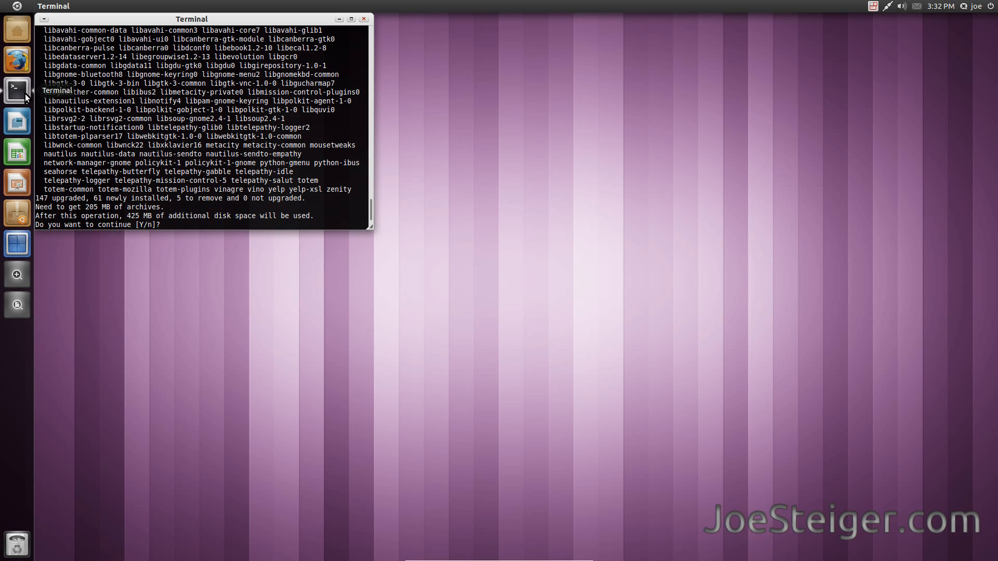
pyautogui.write('y')
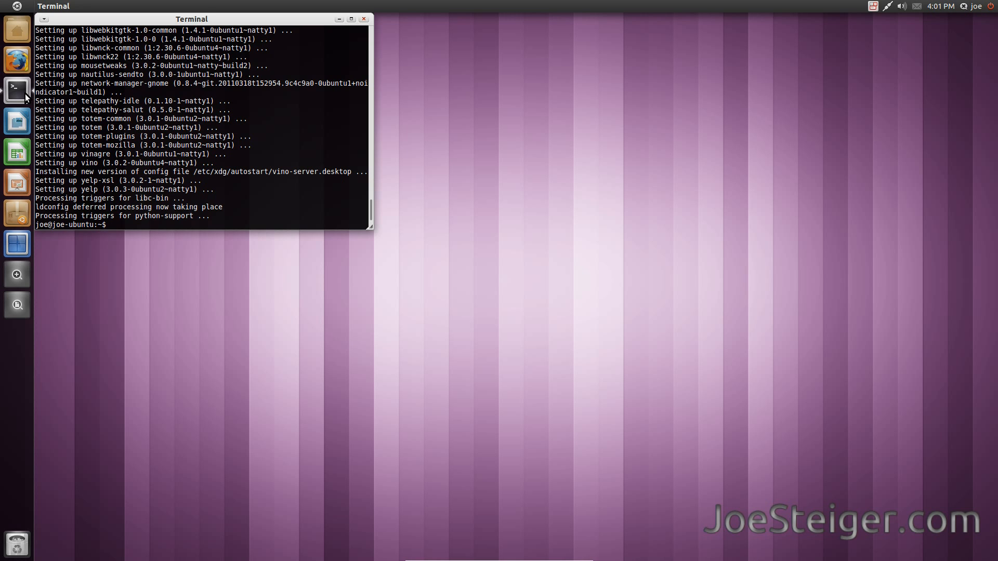
# Step: Run sudo apt-get install gnome-shell and answer y to install it with its dependencies
pyautogui.write('sudo apt')
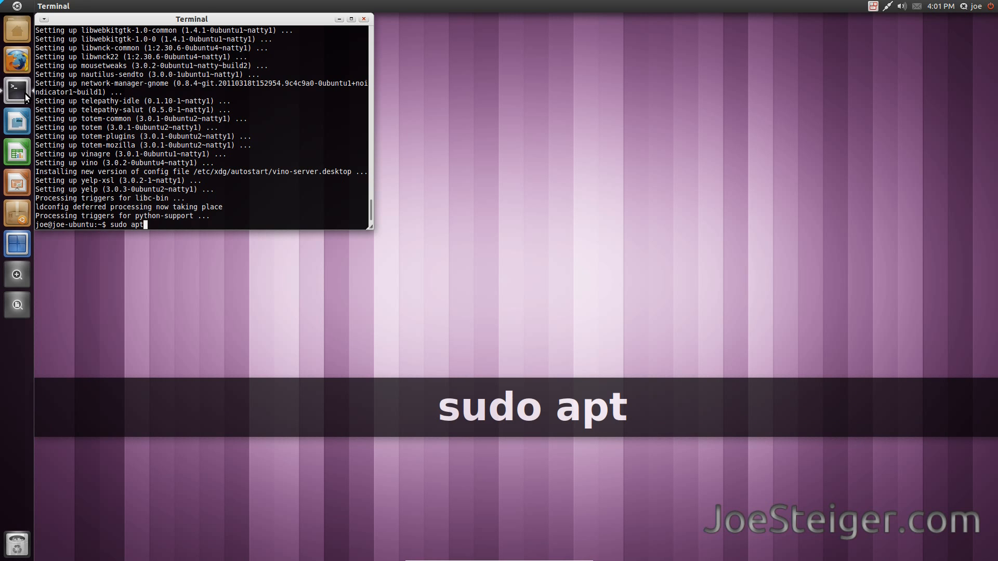
pyautogui.write('-get install g')
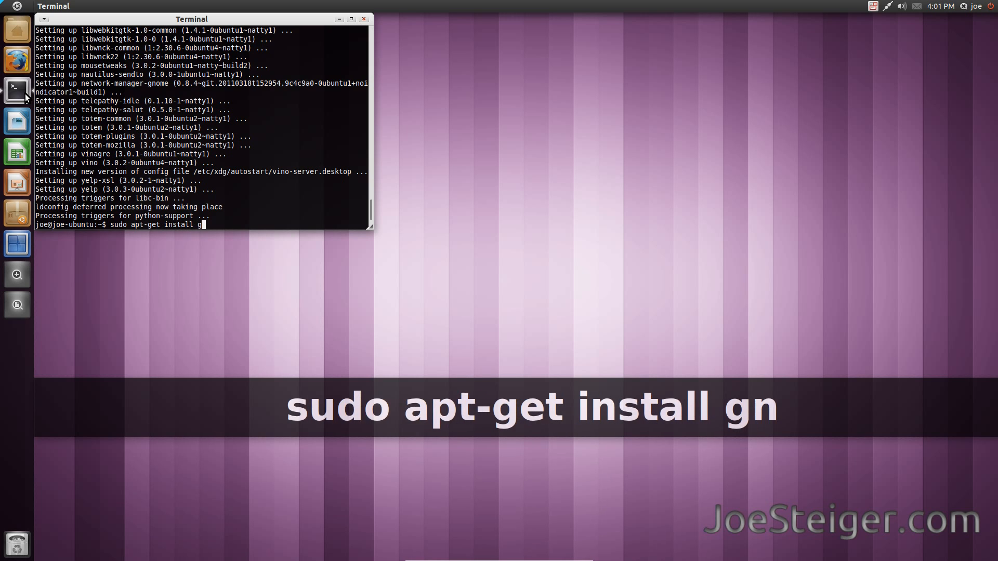
pyautogui.write('nome-she')
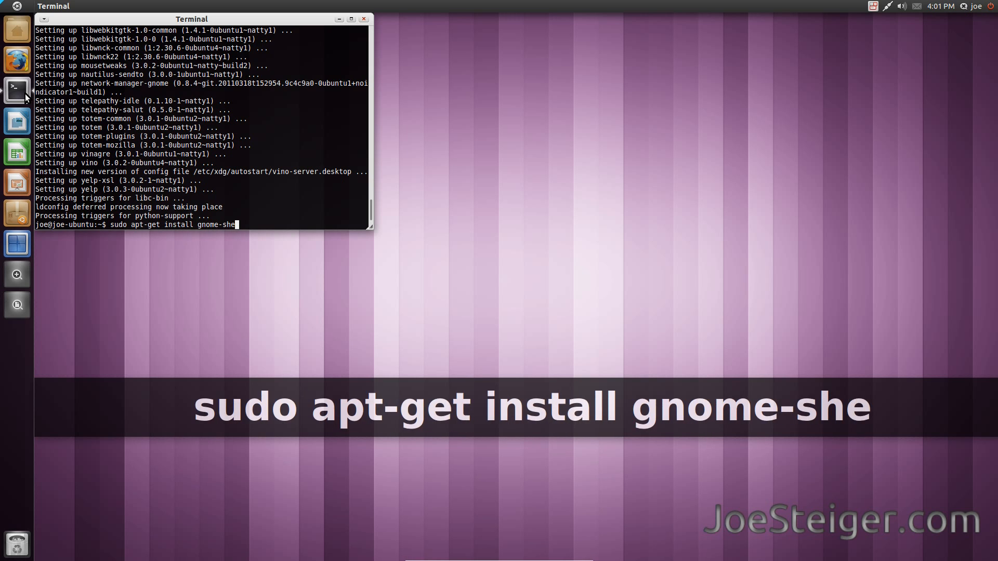
pyautogui.press('Return')
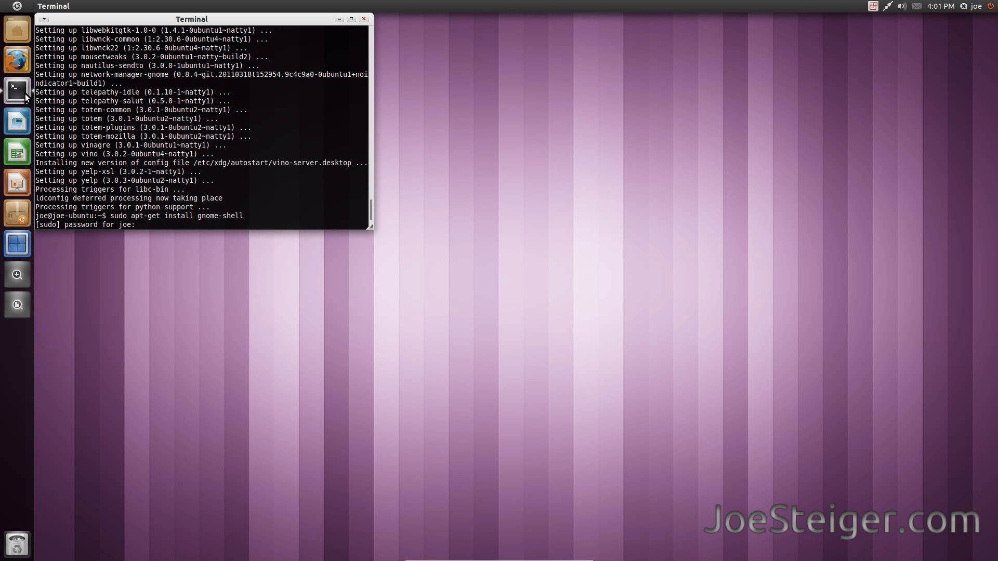
pyautogui.press('Return')
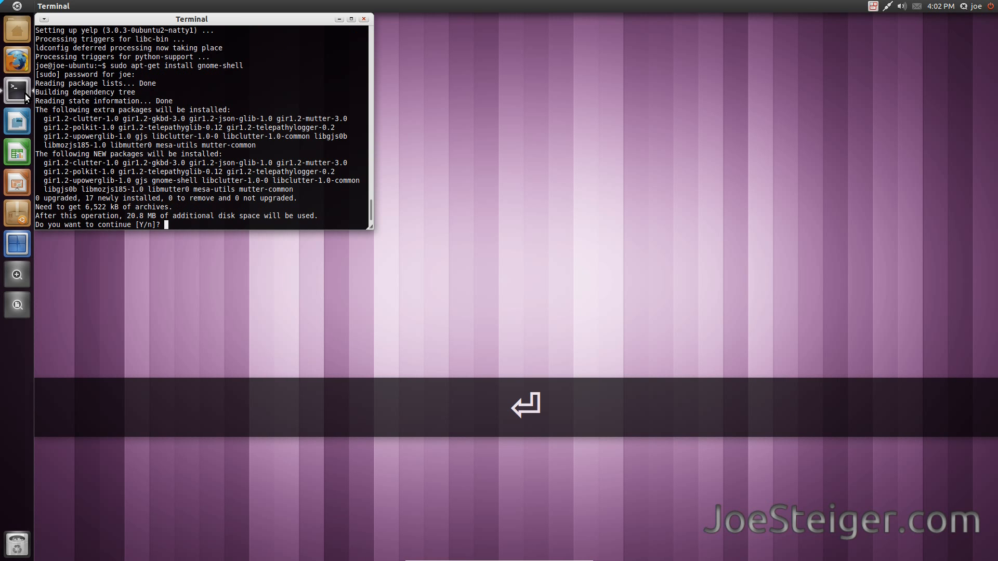
pyautogui.write('y')
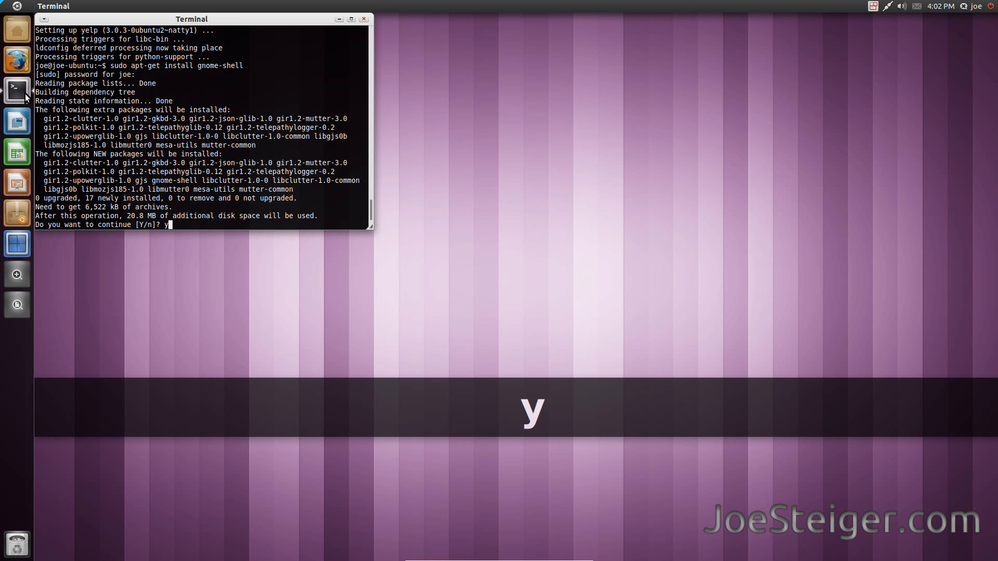
pyautogui.press('Return')
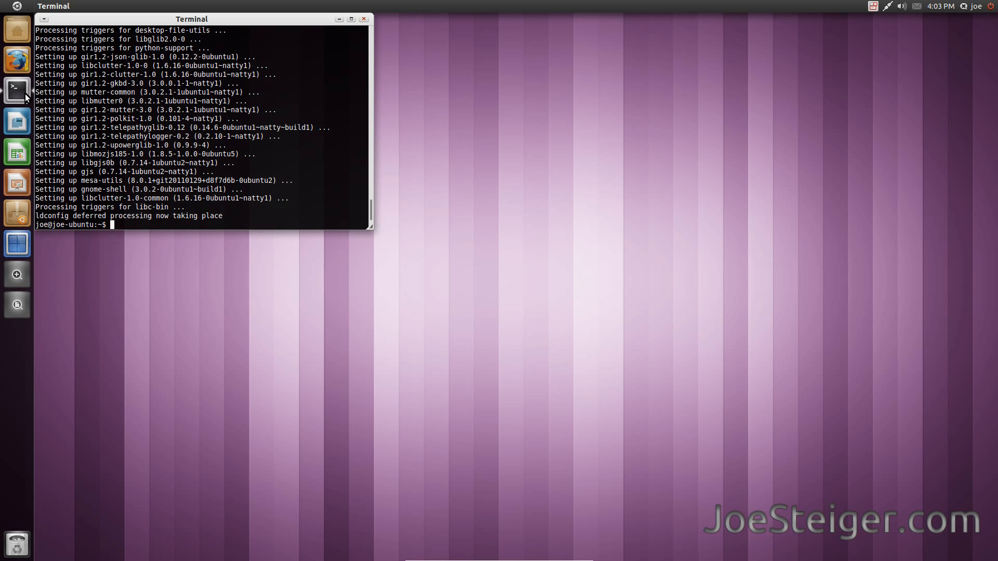
# Step: Run sudo apt-get install gnome-session, which reports it is already the newest version
pyautogui.write('sudo ap')
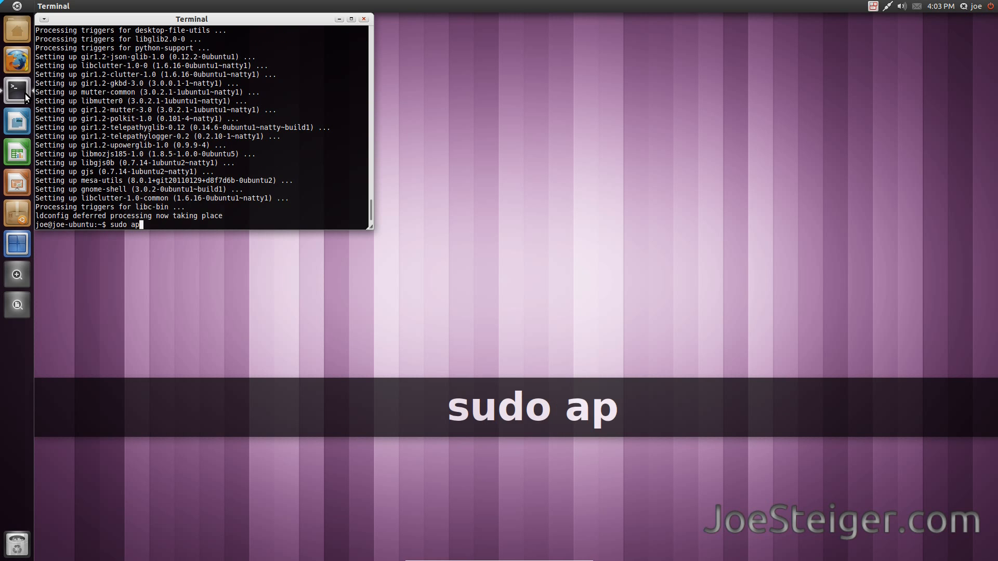
pyautogui.write('t-get')
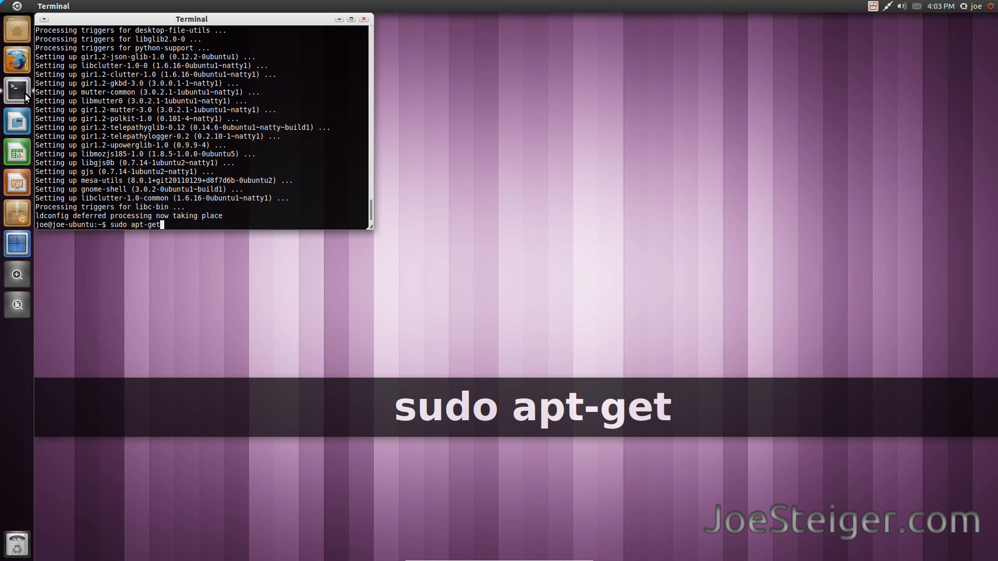
pyautogui.write('install')
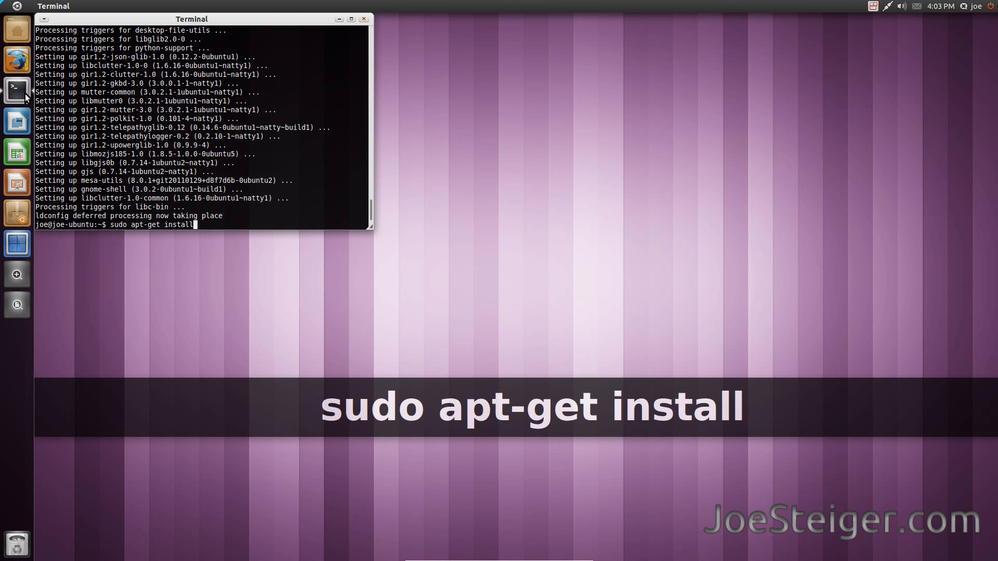
pyautogui.write('gnome-')
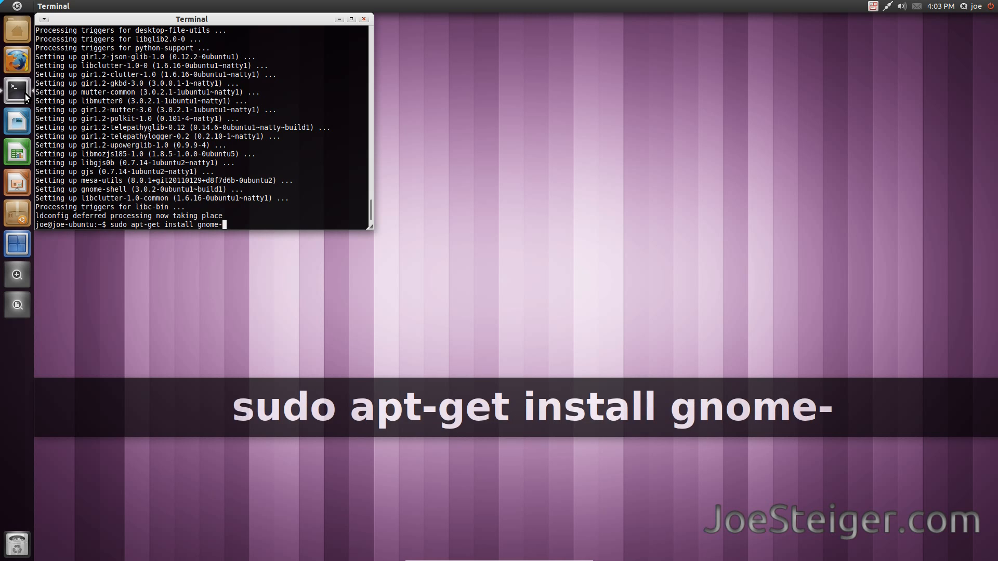
pyautogui.write('session')
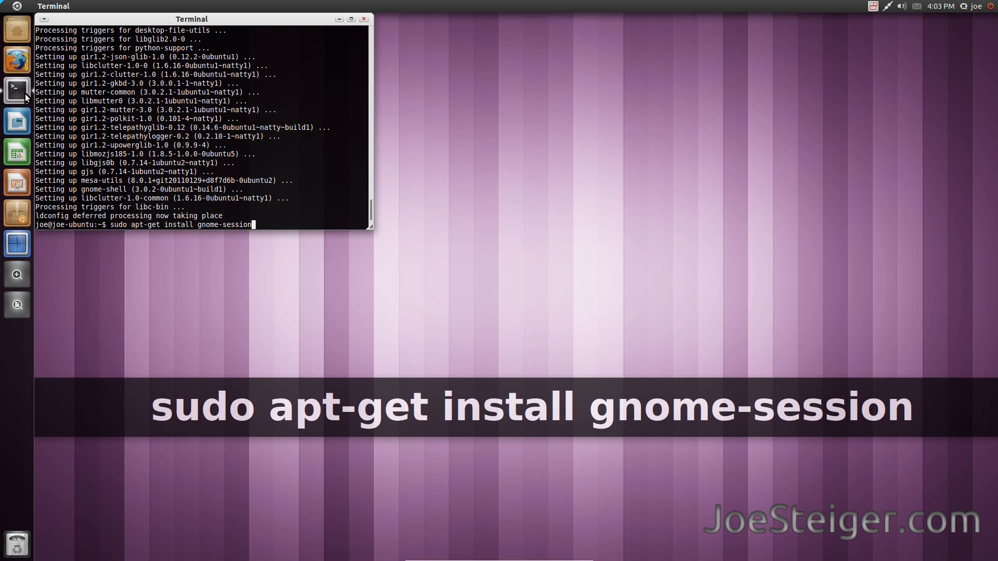
pyautogui.press('Return')
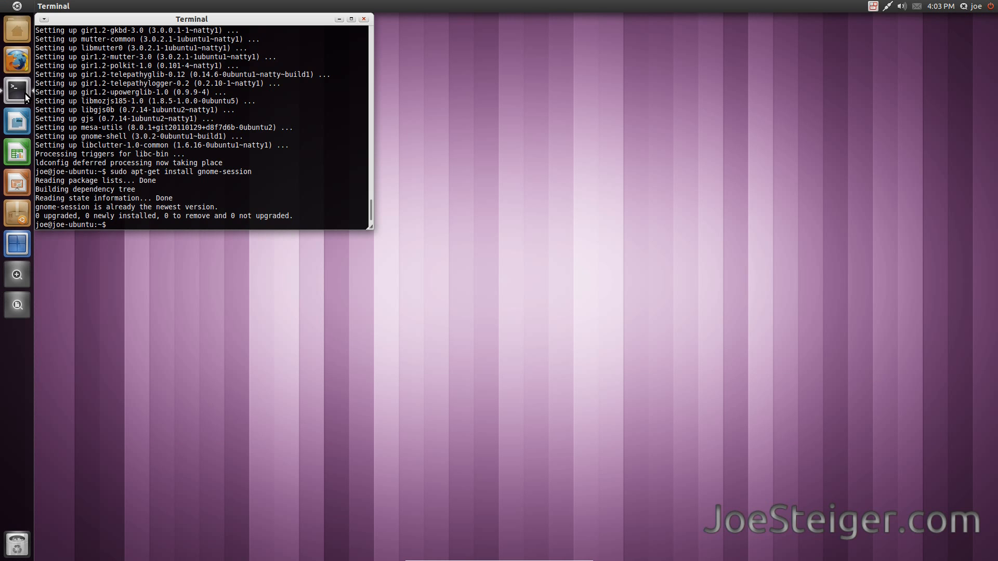
# Step: Run sudo apt-get install gnome-themes-standard and answer y, replacing gnome-accessibility-themes
pyautogui.write('sudo ap')
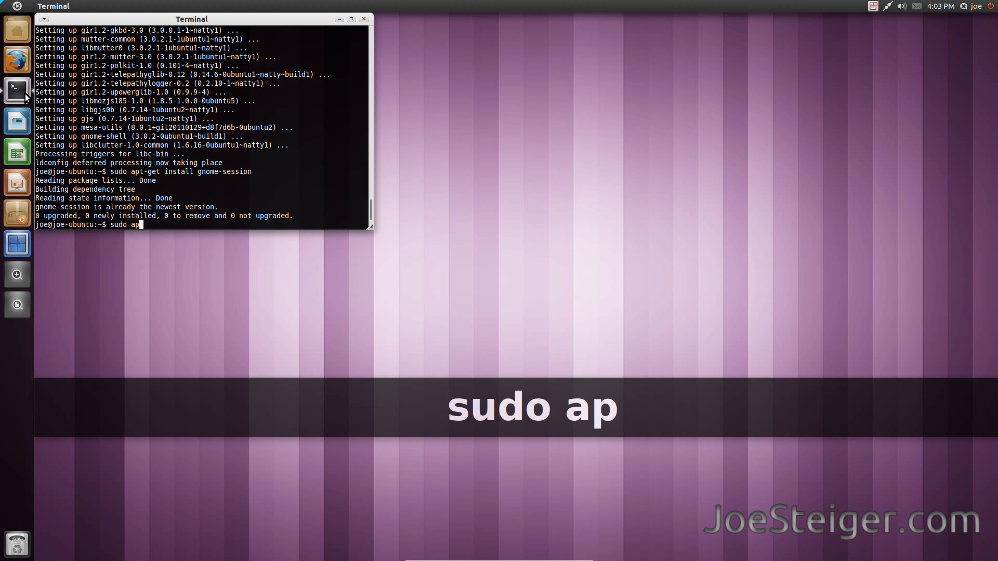
pyautogui.write('t-get i')
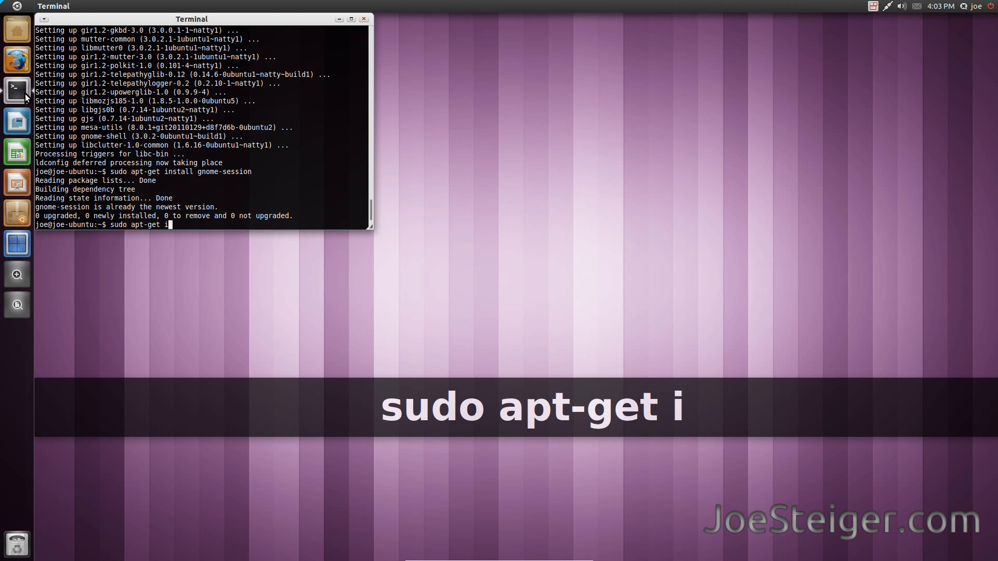
pyautogui.write('nstall')
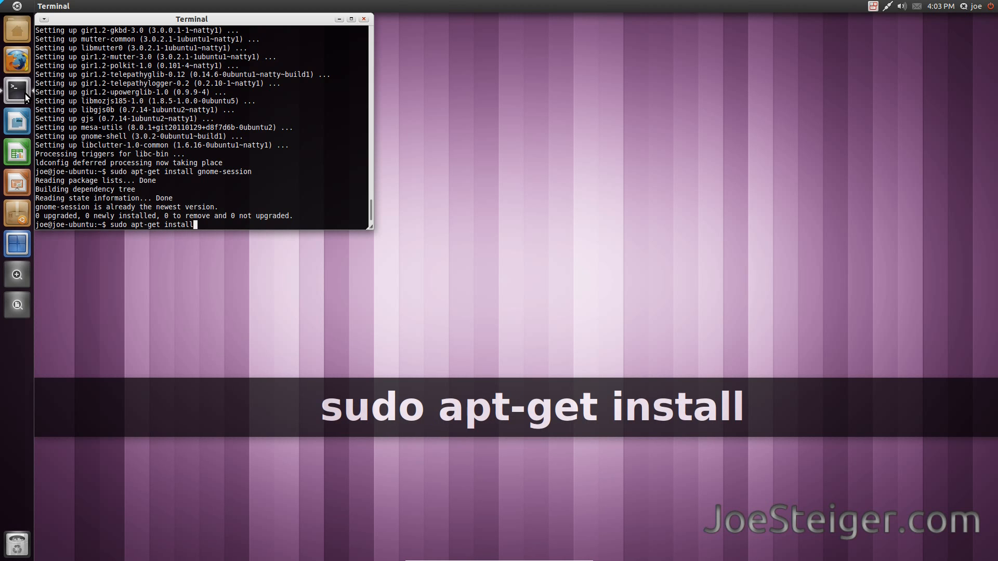
pyautogui.write('gnom')
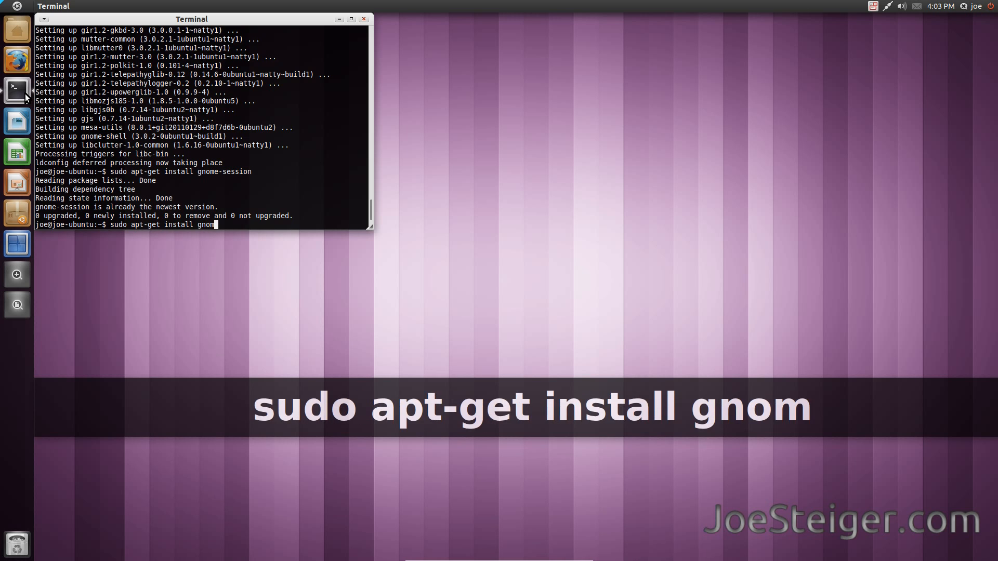
pyautogui.write('e-themes-s')
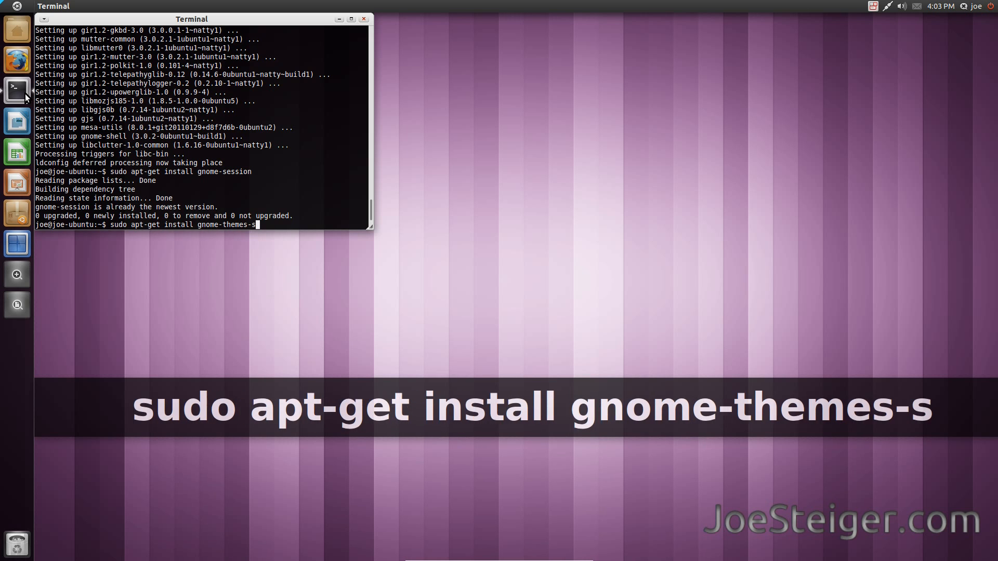
pyautogui.write('tandard')
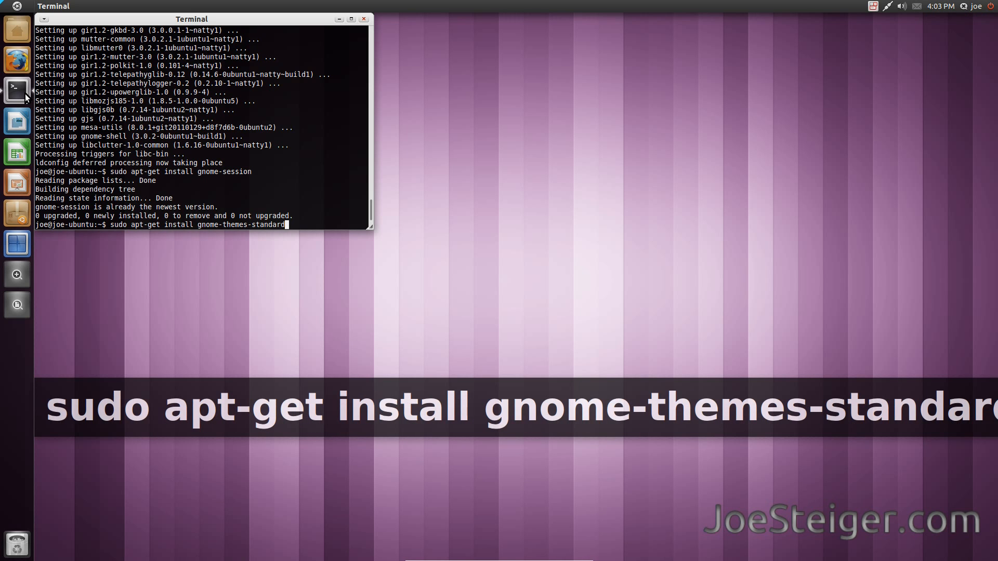
pyautogui.press('Return')
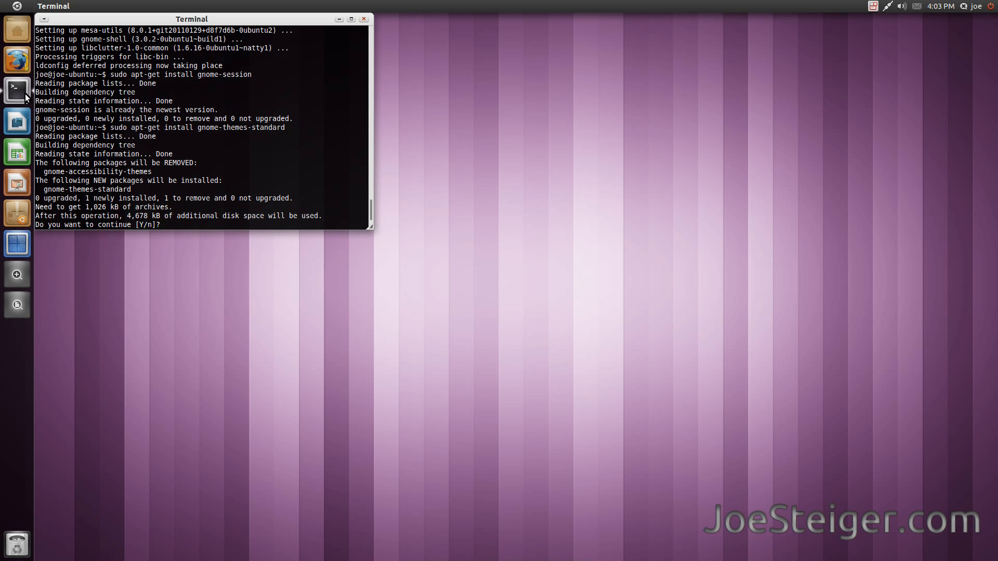
pyautogui.write('y')
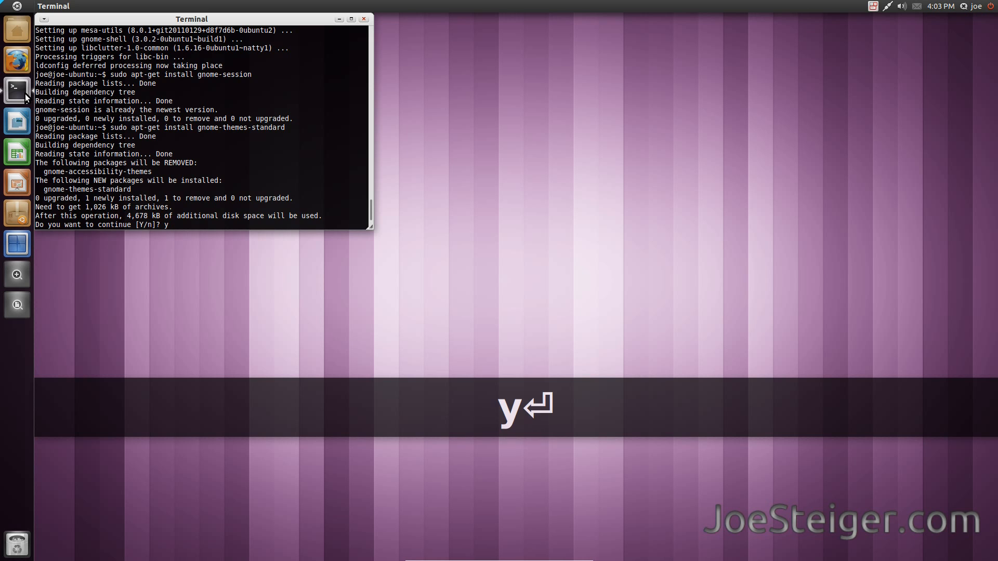
pyautogui.press('Return')
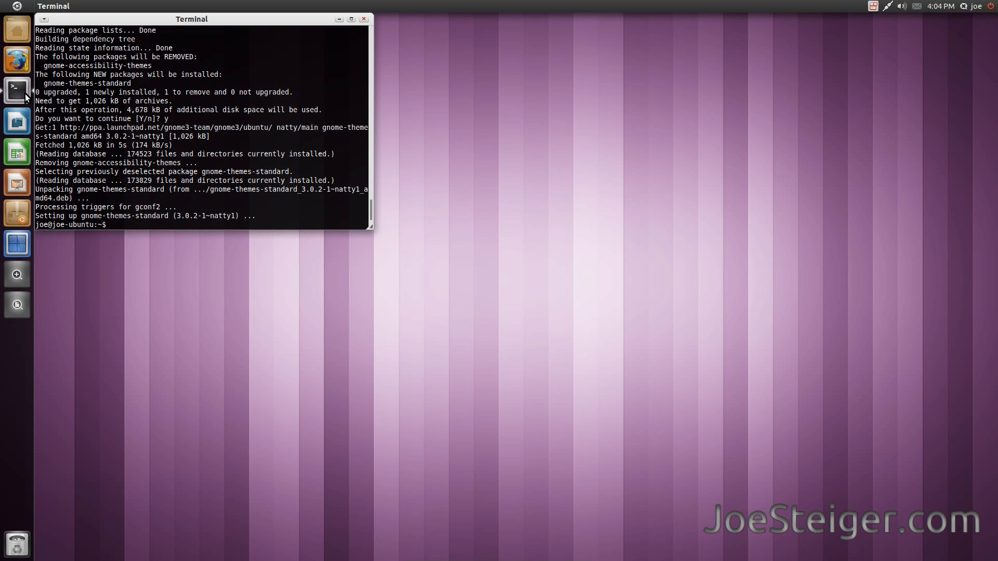
pyautogui.moveTo(365, 21)
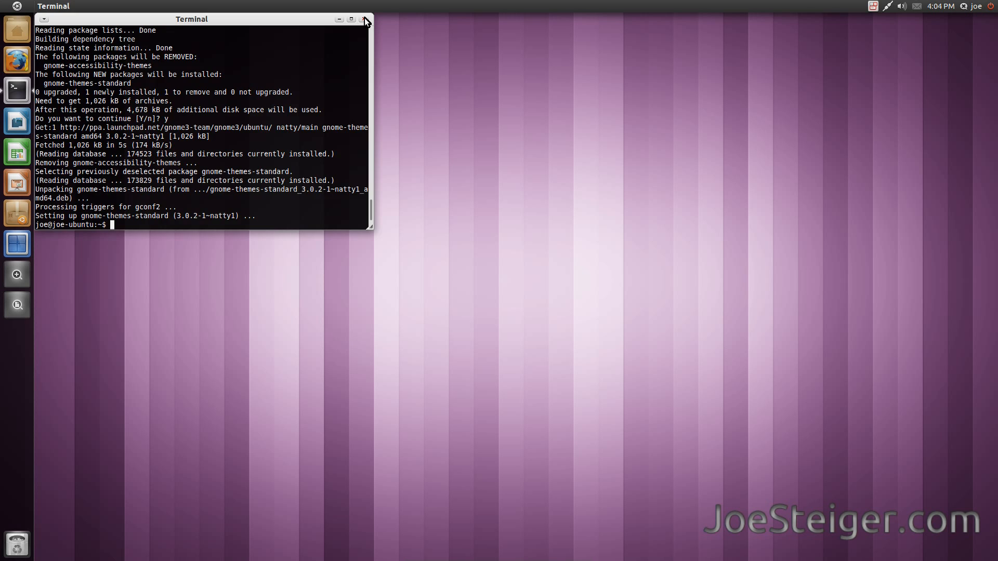
# Step: Close the terminal and restart via Restart to Complete Update, reaching the login screen
pyautogui.click(973, 6)
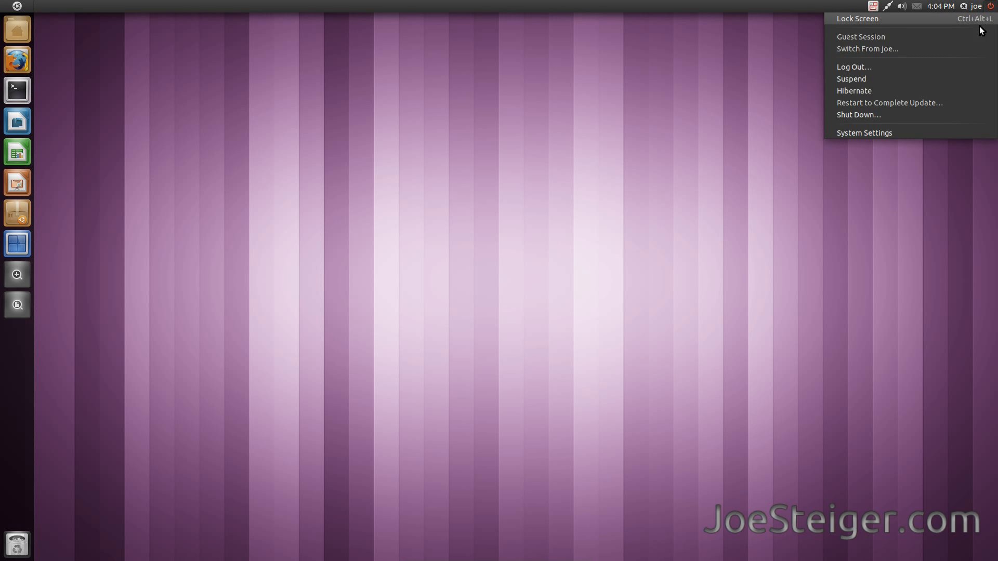
pyautogui.click(889, 103)
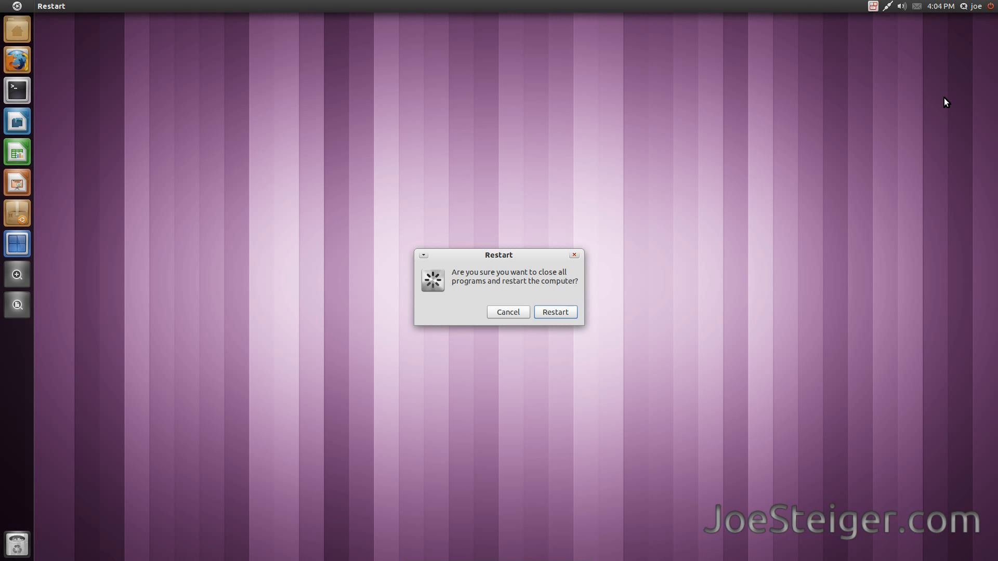
pyautogui.click(554, 312)
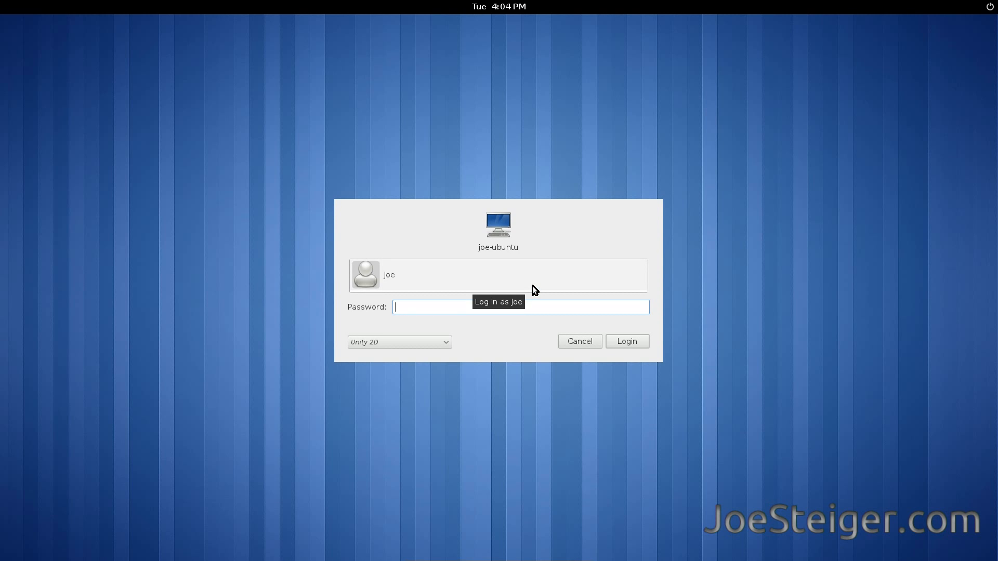
# Step: Choose the GNOME session, enter Joe's password and log in to the GNOME Shell desktop
pyautogui.click(399, 342)
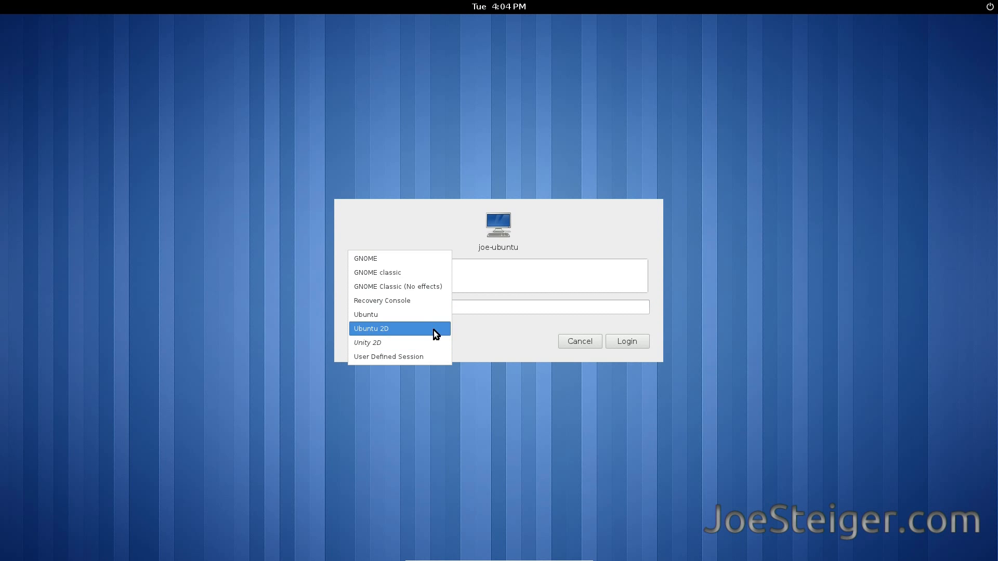
pyautogui.moveTo(408, 263)
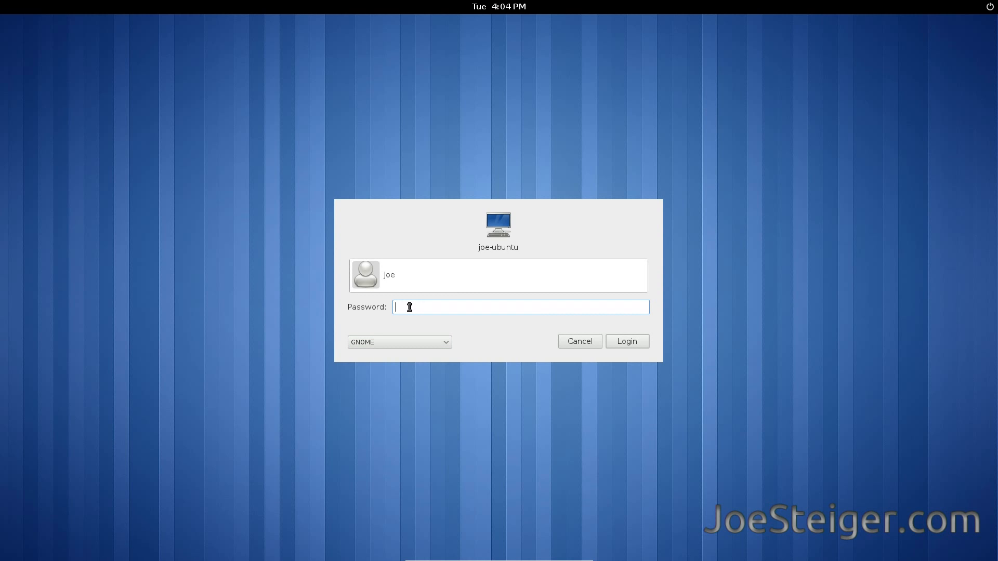
pyautogui.write('password')
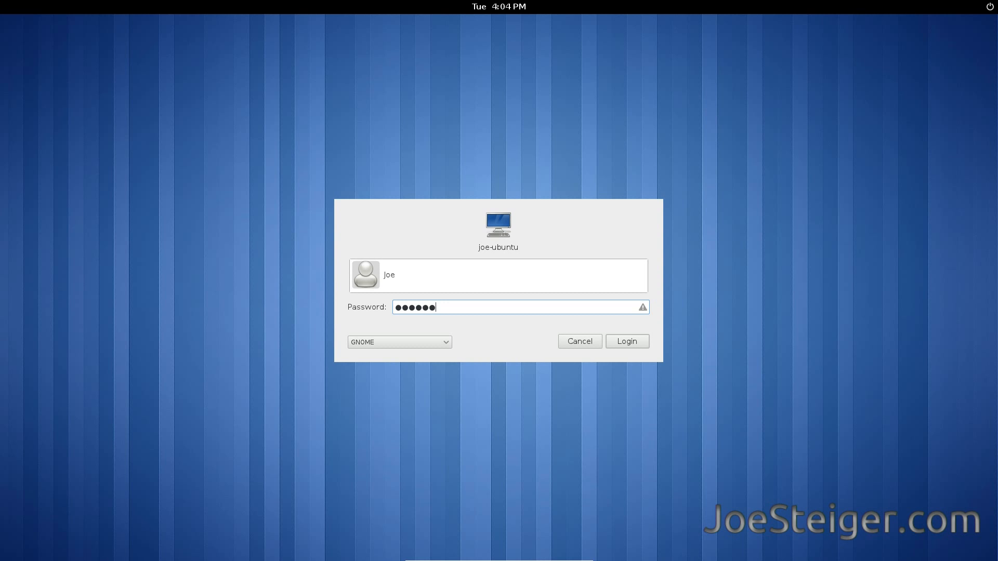
pyautogui.click(626, 341)
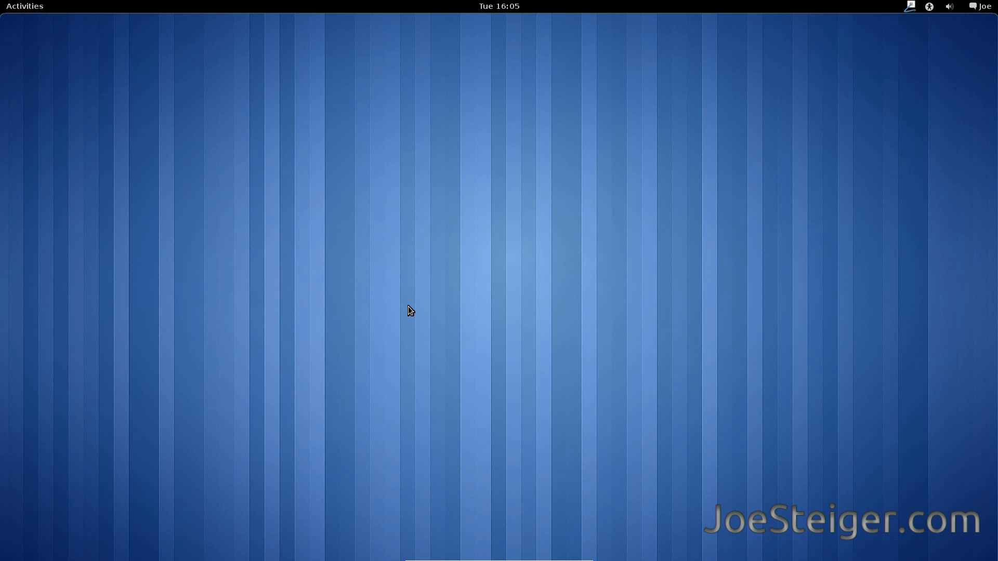